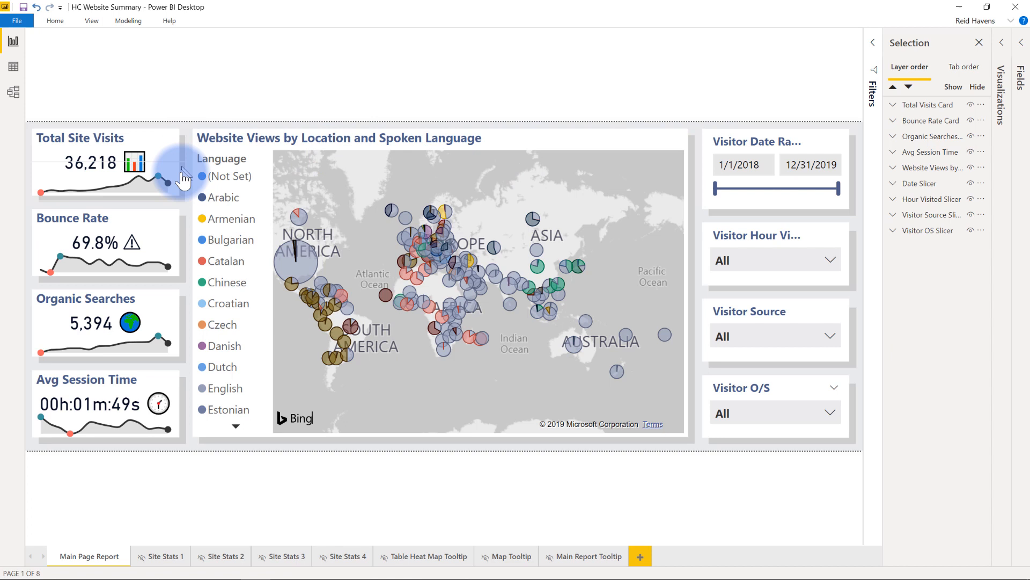
mouse_move(187, 226)
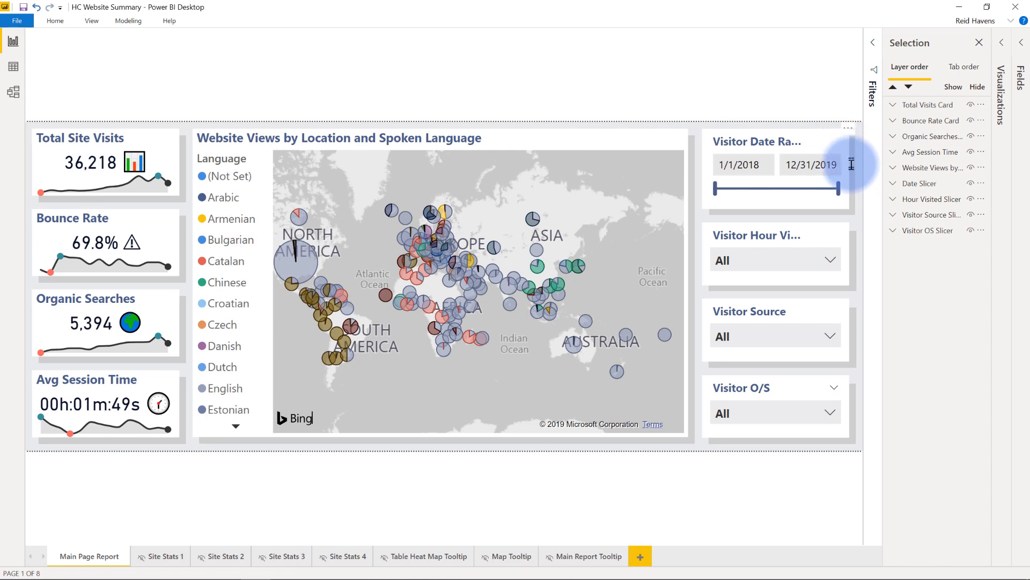
mouse_move(850, 125)
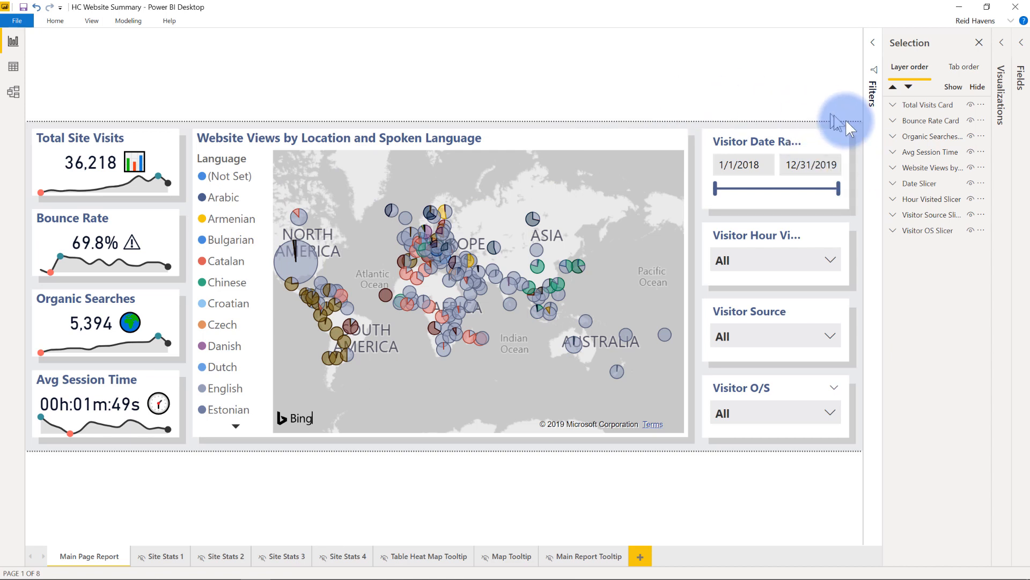
Select the Total Visits Background text box inside the Website Views by Location group.
click(892, 105)
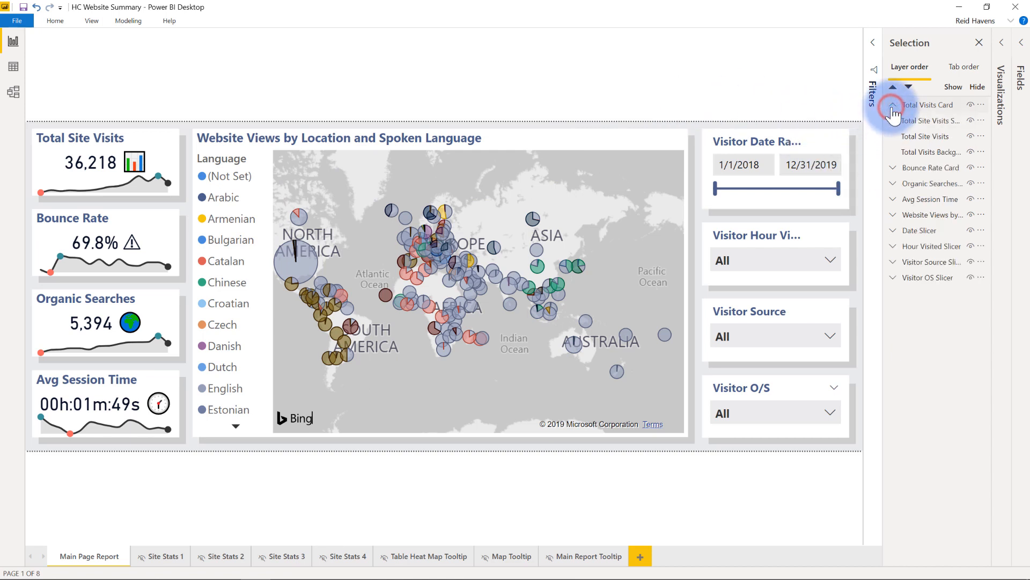
click(892, 105)
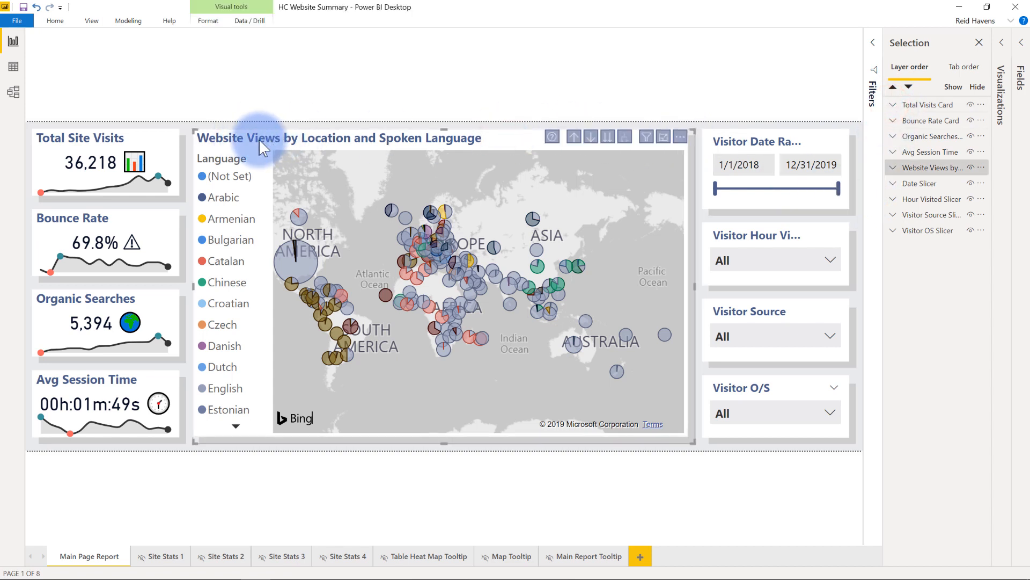
mouse_move(576, 191)
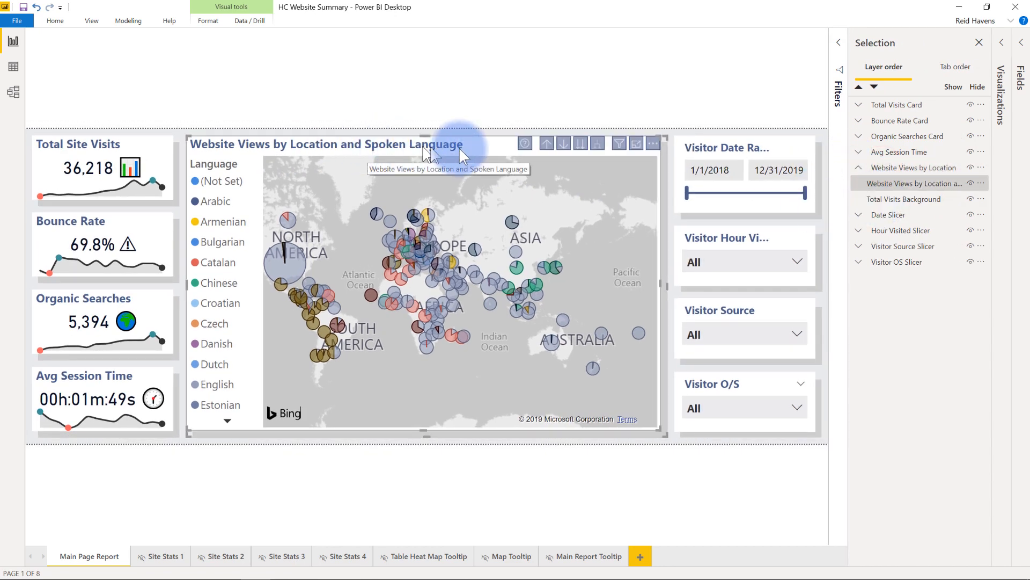
mouse_move(375, 417)
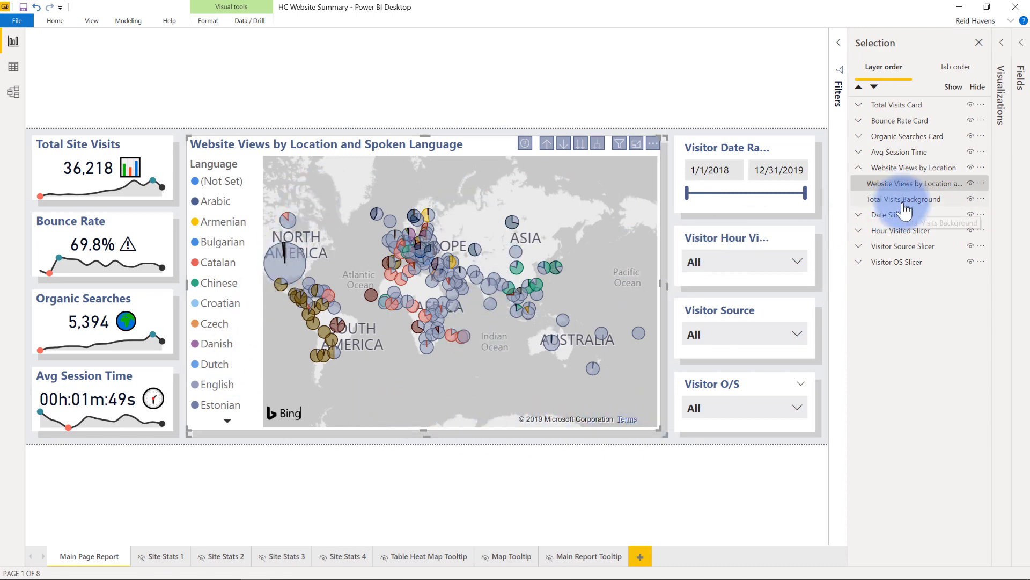
click(903, 199)
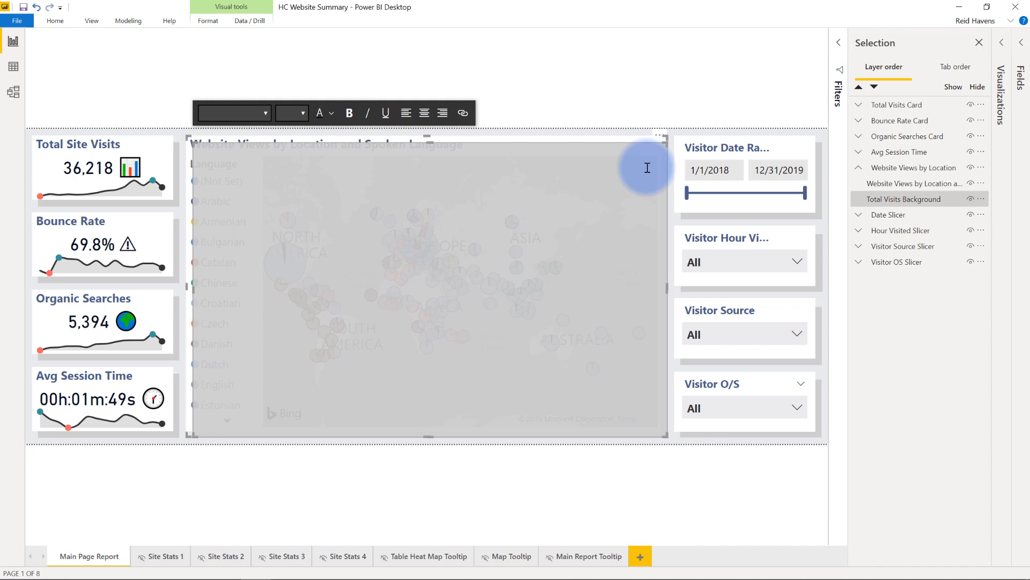
mouse_move(618, 58)
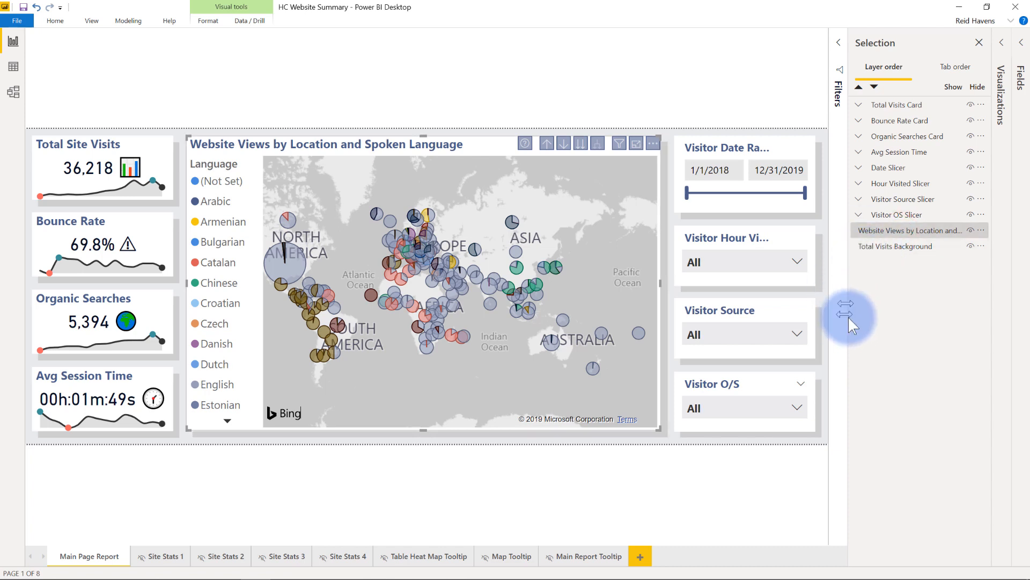
Multi-select the map visual with its background text box and group them together.
click(895, 238)
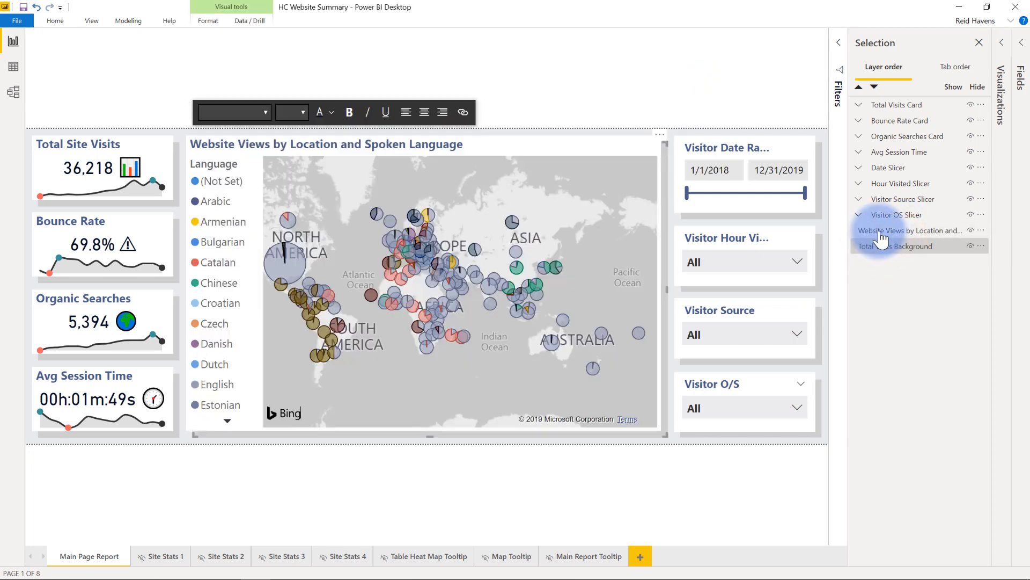
click(909, 230)
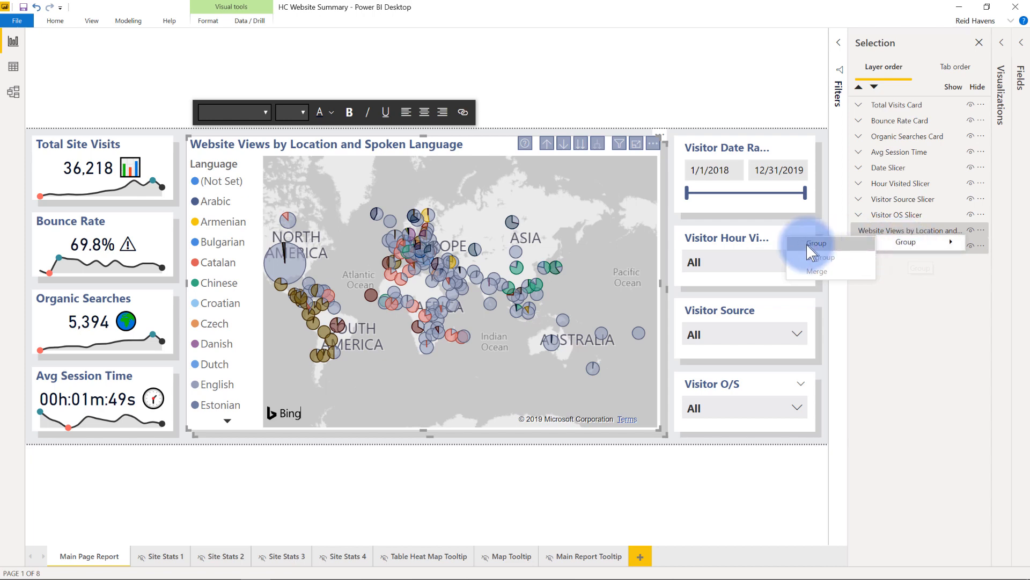
click(816, 243)
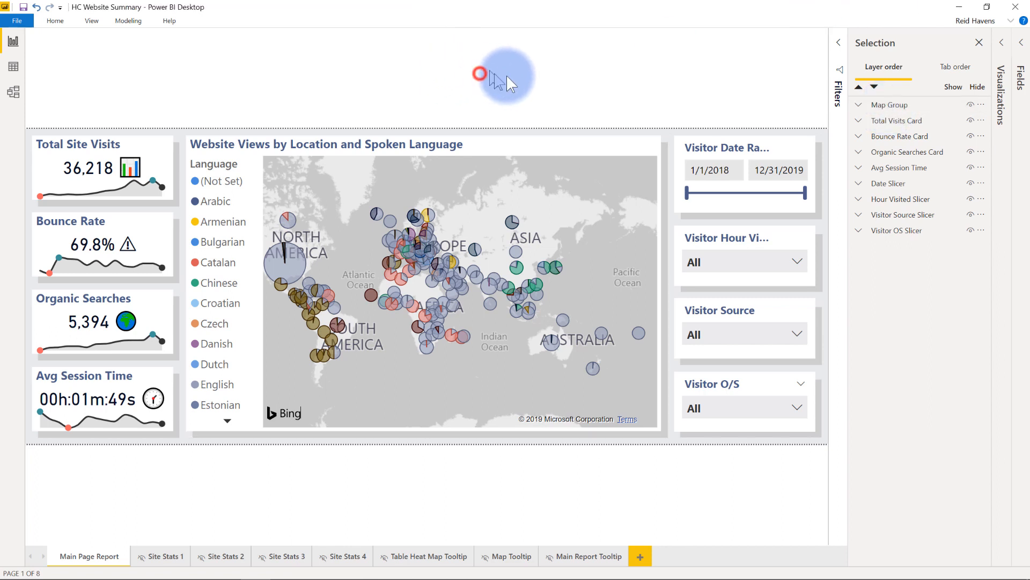
Expand Map Group in the Selection pane to list the map and Total Visits Background.
click(421, 289)
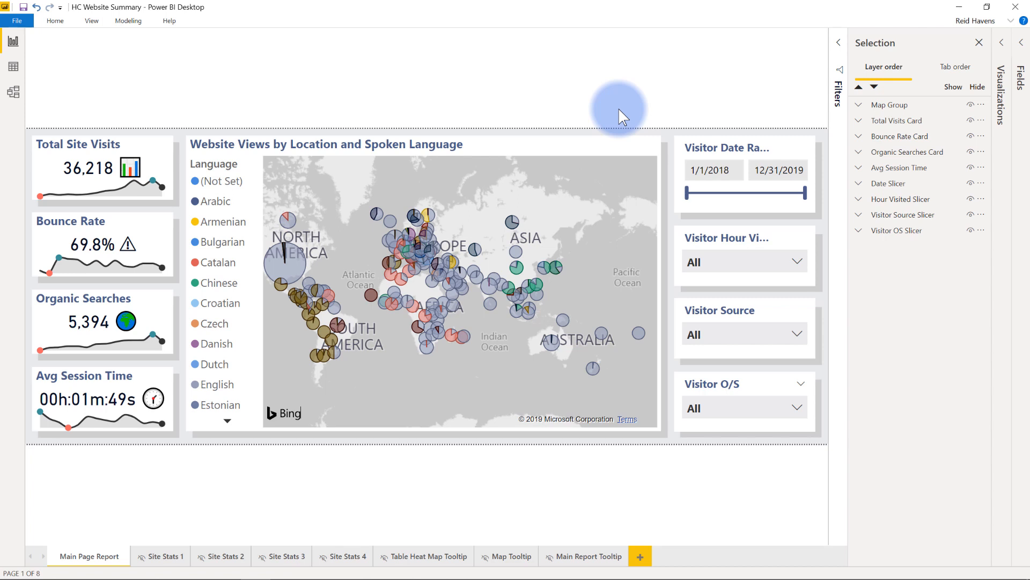
click(858, 104)
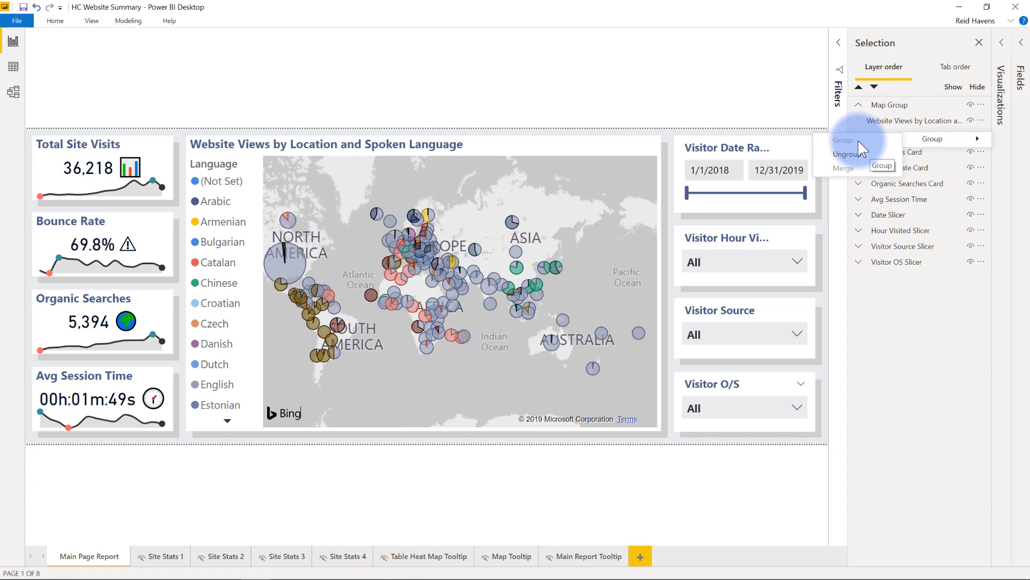
click(843, 139)
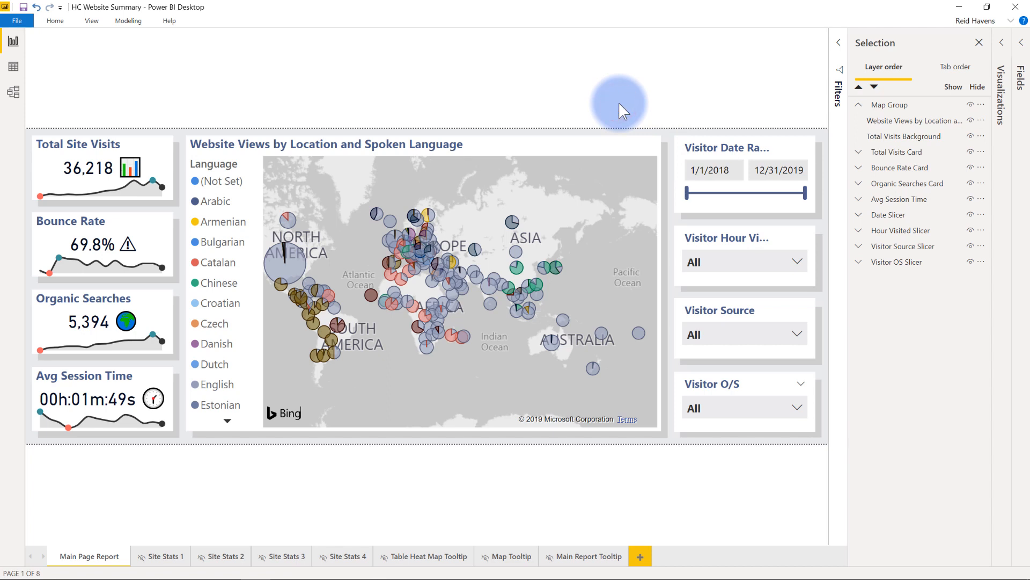
mouse_move(548, 152)
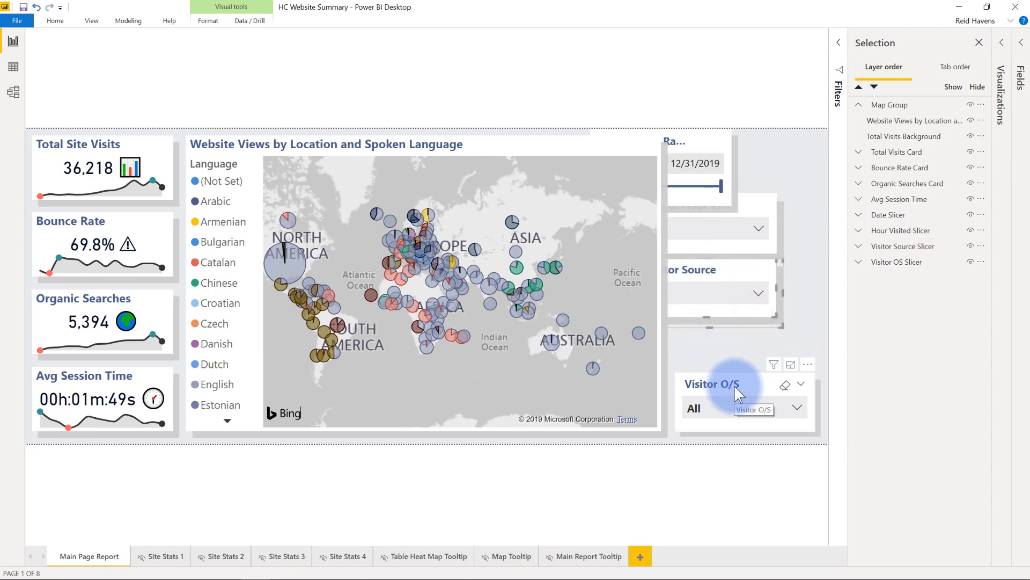
Select Total Visits Background and show its formatting options and the Home ribbon.
click(903, 245)
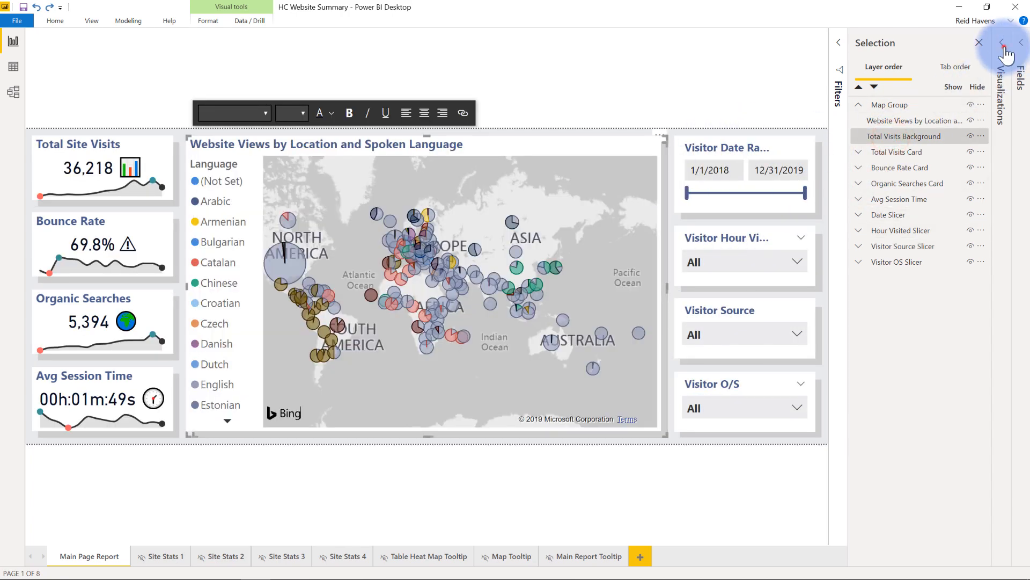
click(1003, 49)
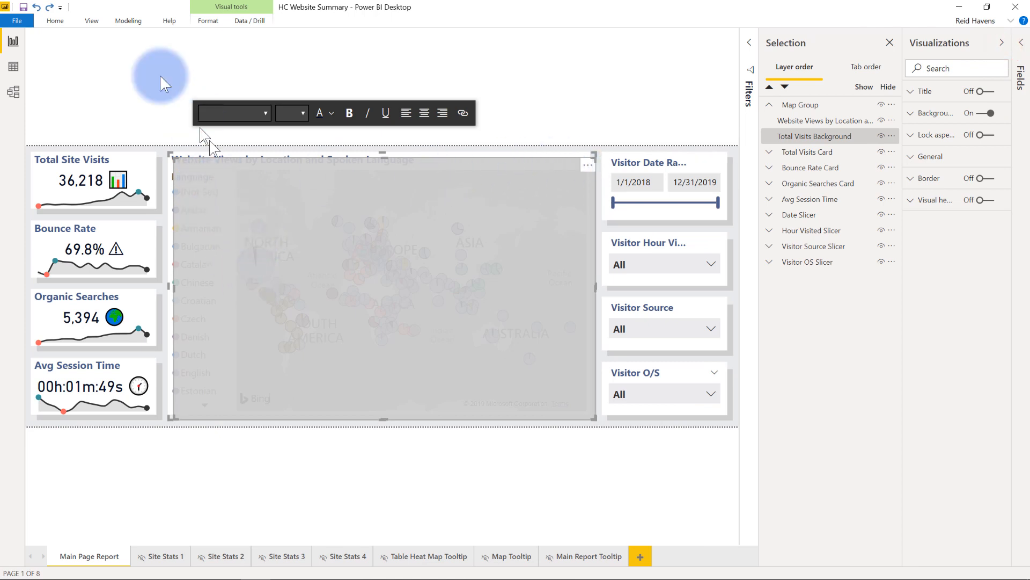
click(55, 21)
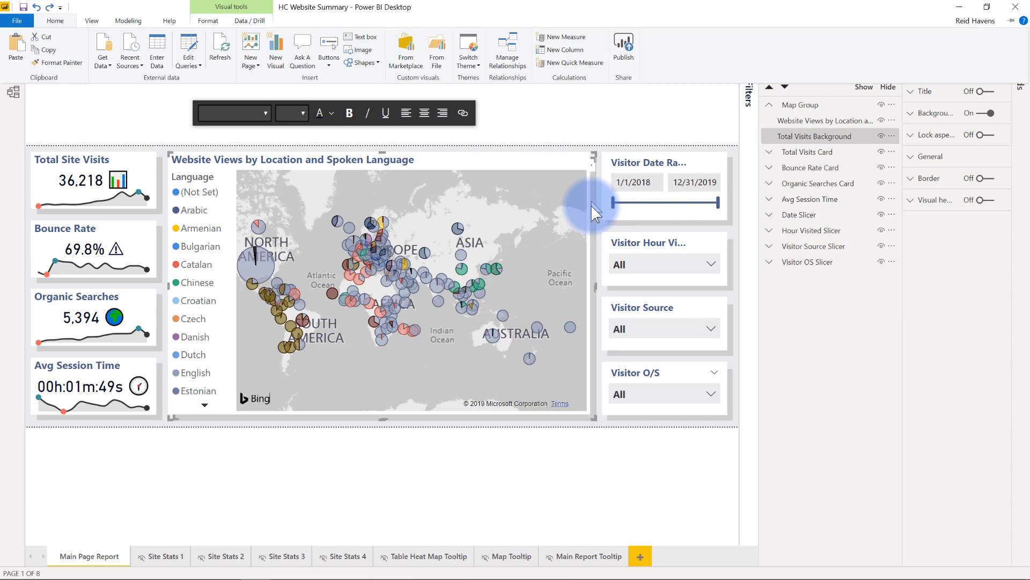
mouse_move(592, 238)
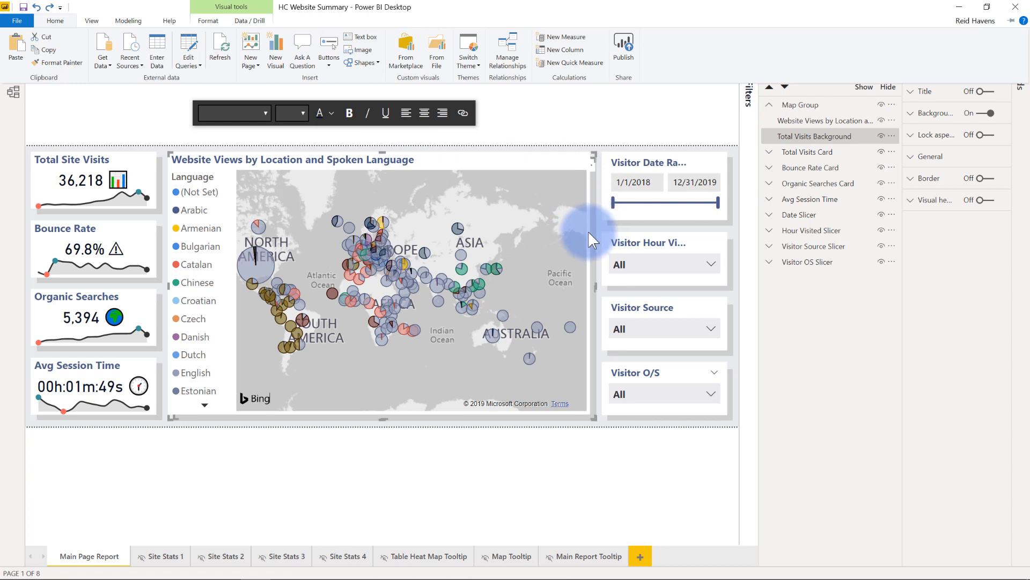
mouse_move(366, 62)
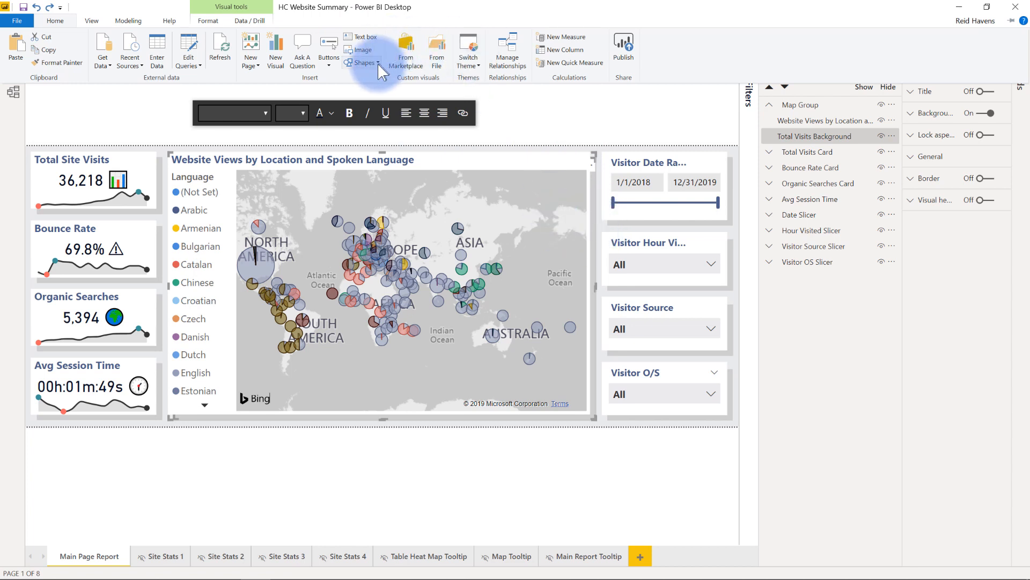
Browse the insertable Shapes and Buttons dropdown lists.
click(362, 62)
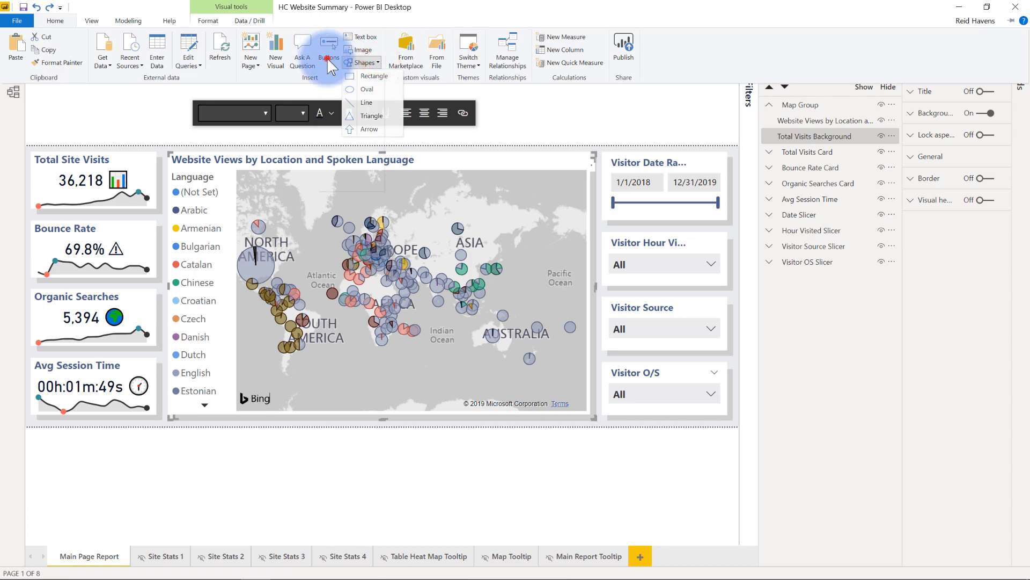
click(328, 50)
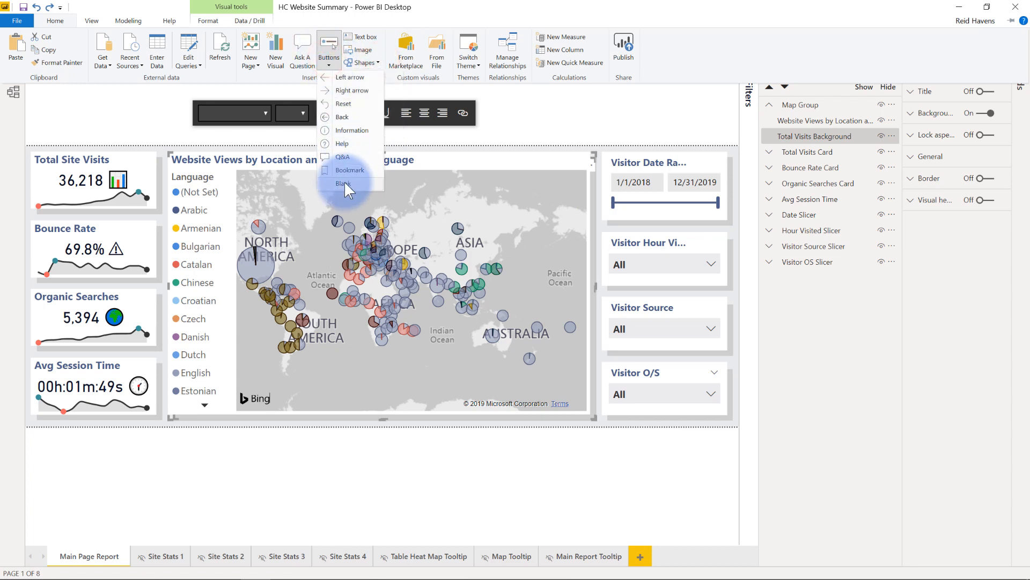
mouse_move(569, 109)
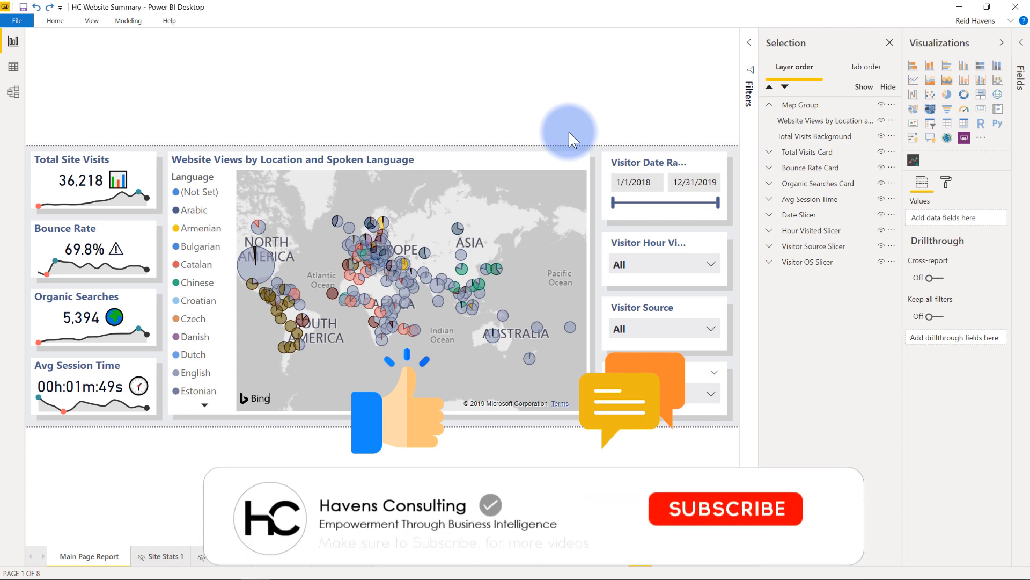
click(725, 508)
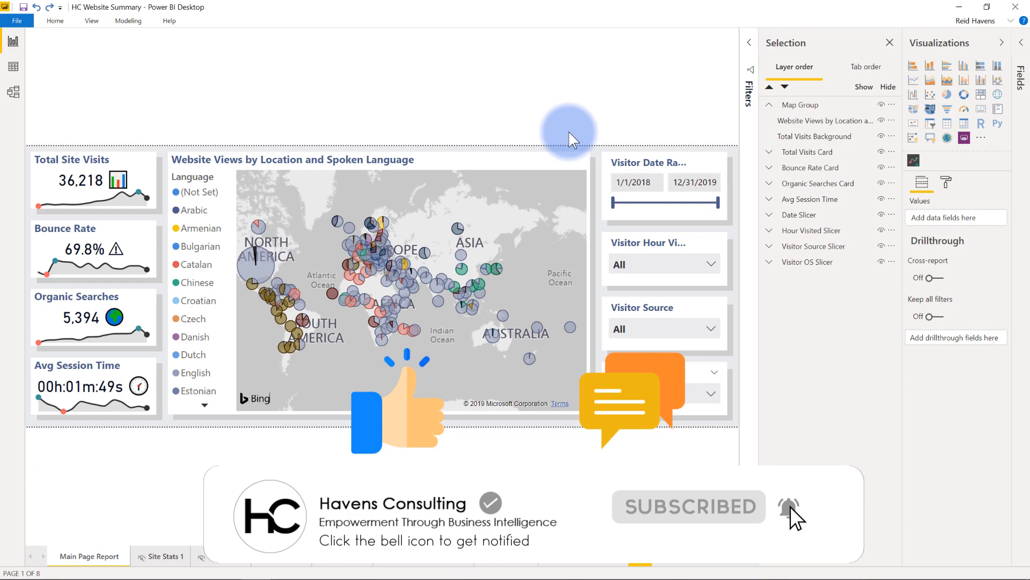